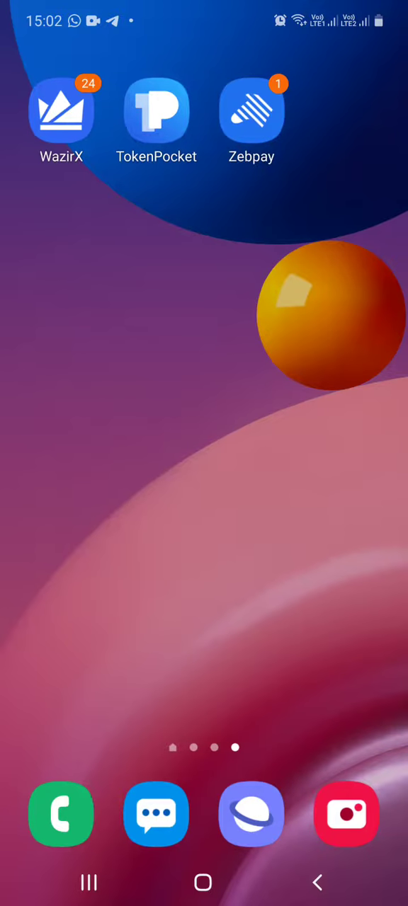
# - Launch ZebPay from the home screen and scroll the coin list toward TRON
pyautogui.click(252, 111)
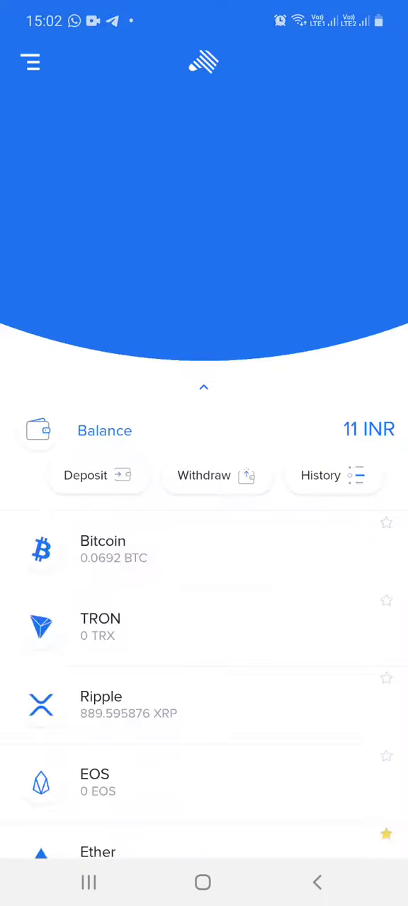
pyautogui.scroll(3)
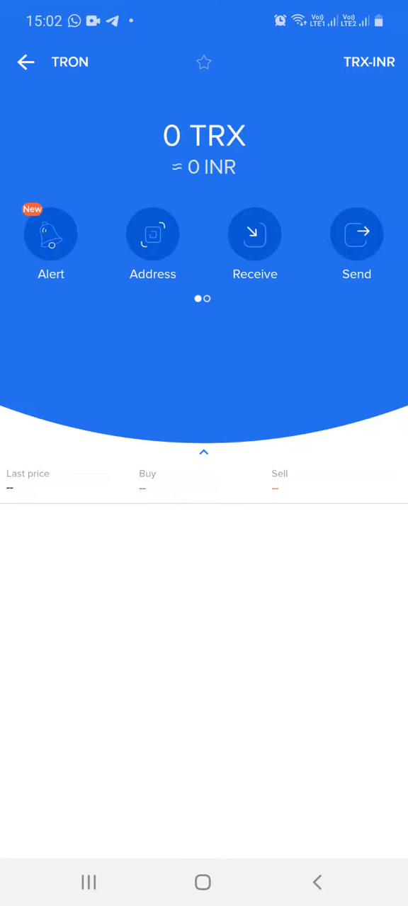
# - Select TRON and go to its Receive page showing the Tron address and TRX-only notice
pyautogui.click(204, 453)
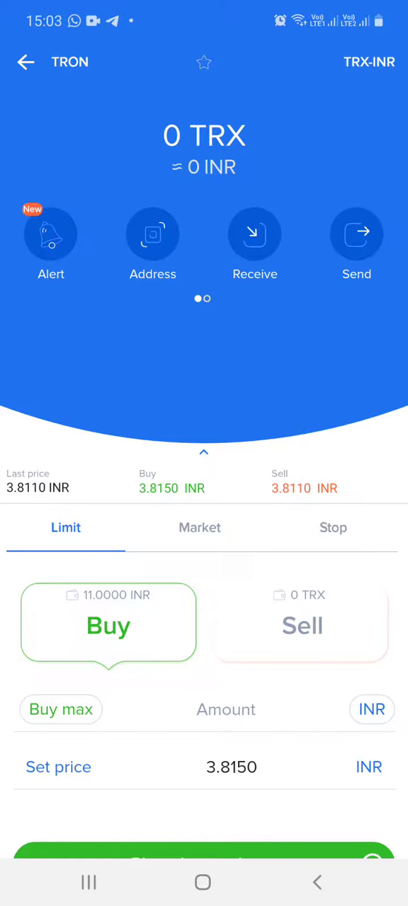
pyautogui.click(255, 234)
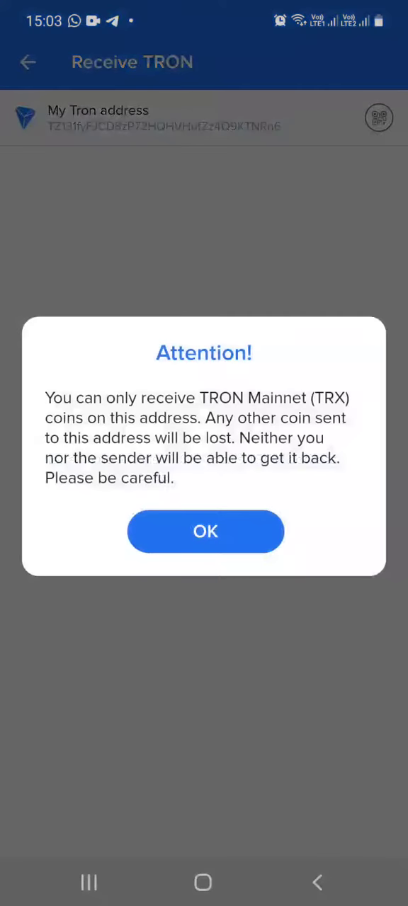
# - Acknowledge the warning, reveal the address QR code, copy the TRON address, and switch apps
pyautogui.click(206, 531)
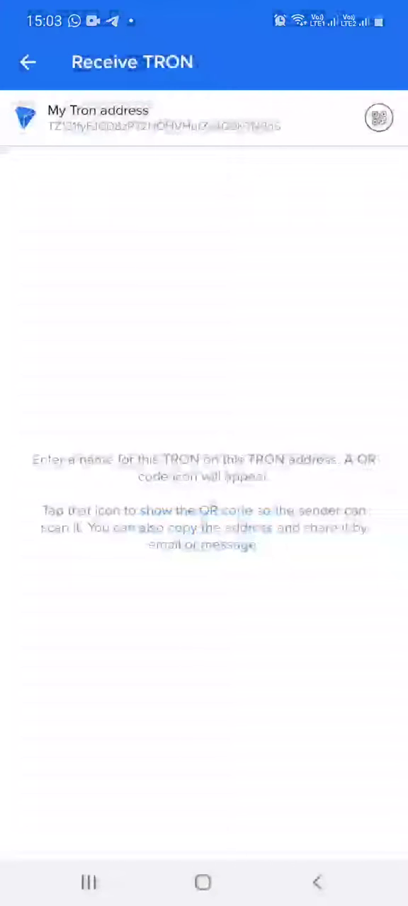
pyautogui.click(378, 118)
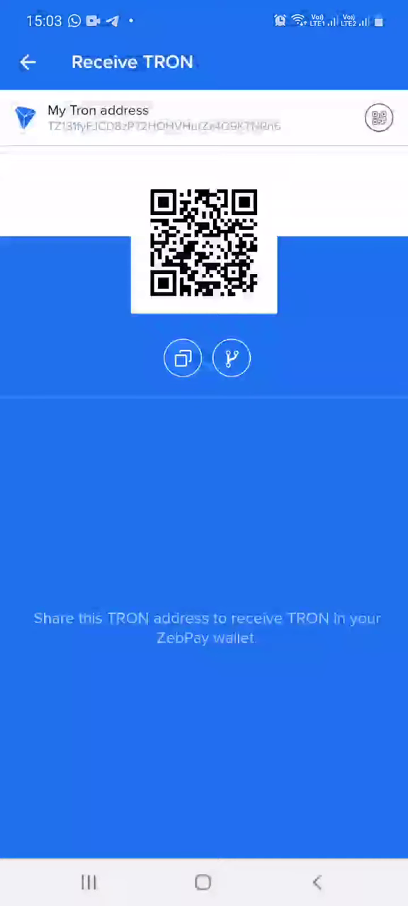
pyautogui.click(183, 357)
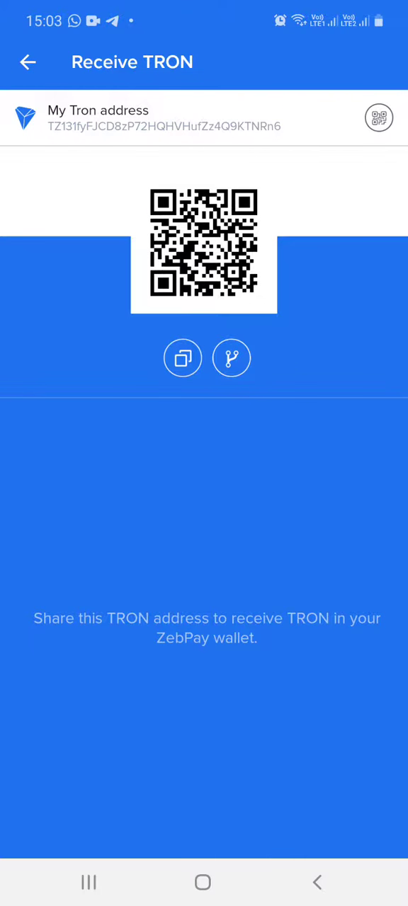
pyautogui.click(204, 882)
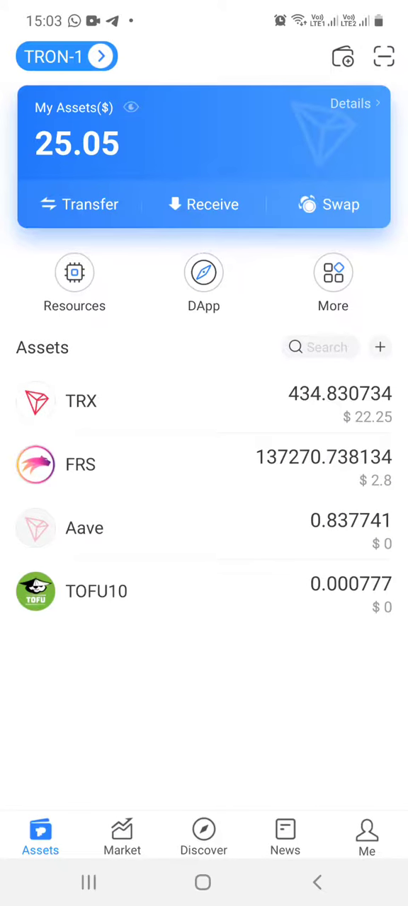
# - Reach TokenPocket's Assets and bring up the TRON wallet's Transfer options
pyautogui.click(66, 57)
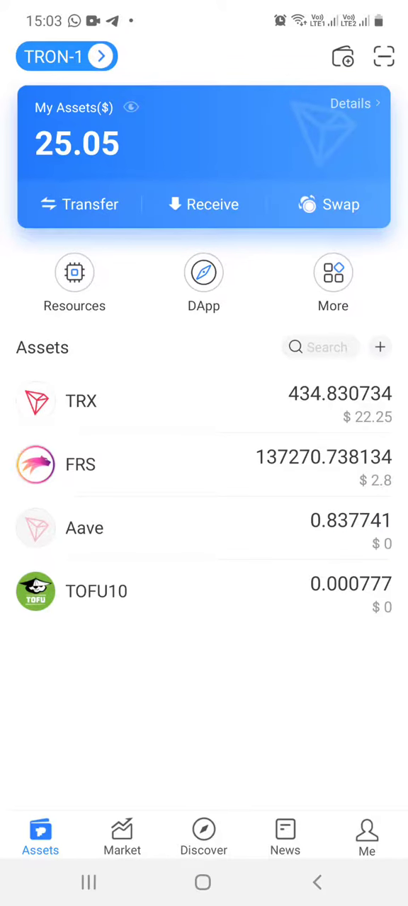
pyautogui.click(80, 204)
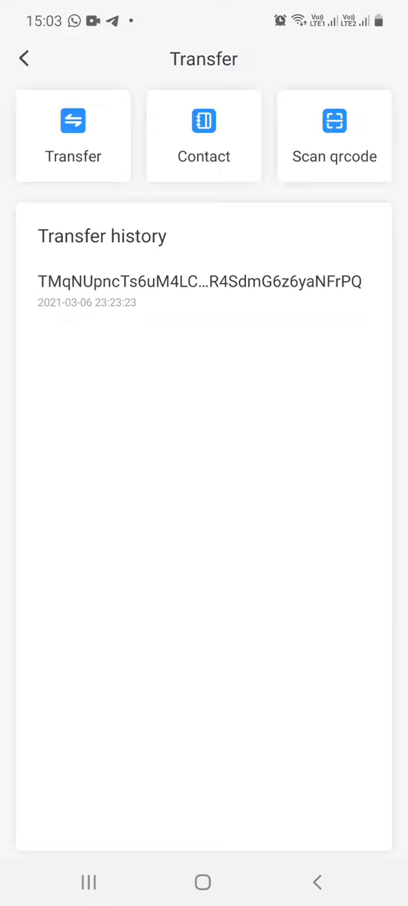
# - Start a new transfer and paste the copied ZebPay TRON address as the receiver
pyautogui.click(73, 135)
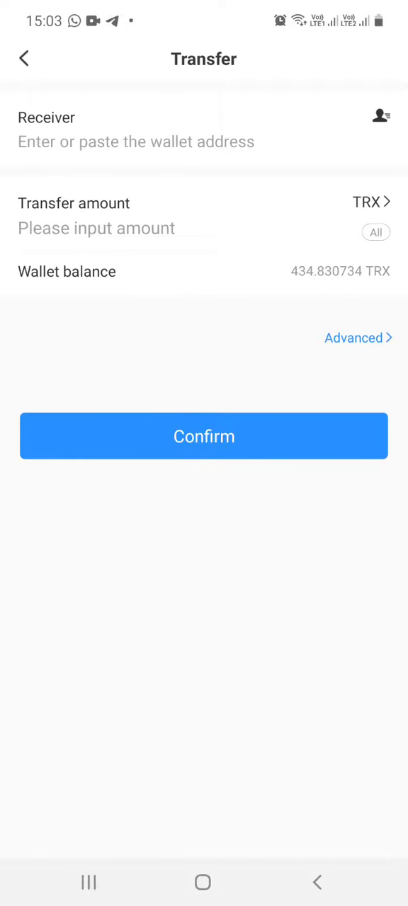
pyautogui.click(136, 142)
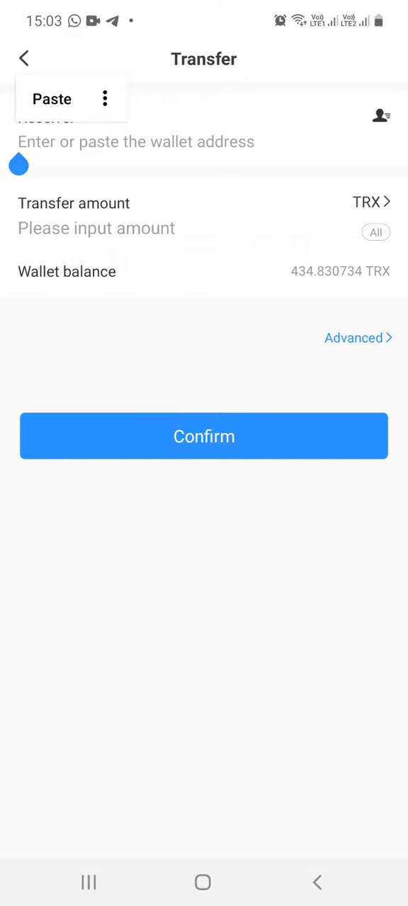
pyautogui.click(51, 99)
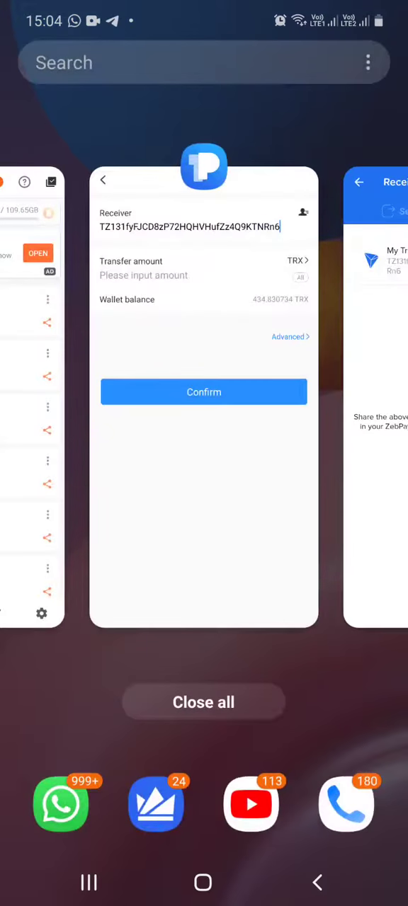
# - Return to the TokenPocket transfer form from the recent apps view
pyautogui.click(204, 397)
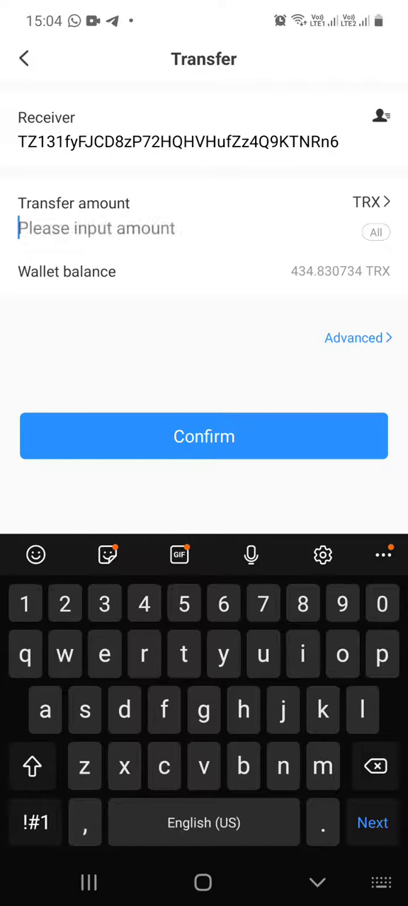
# - Enter 400 TRX as the transfer amount and confirm the keypad entry
pyautogui.write('400')
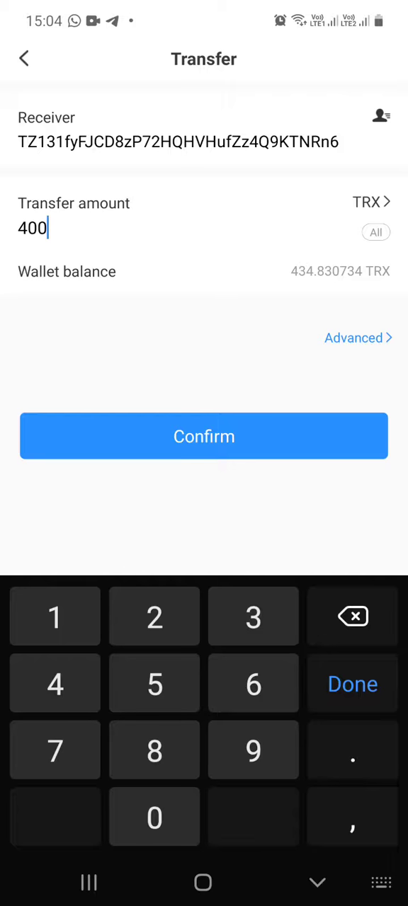
pyautogui.click(352, 684)
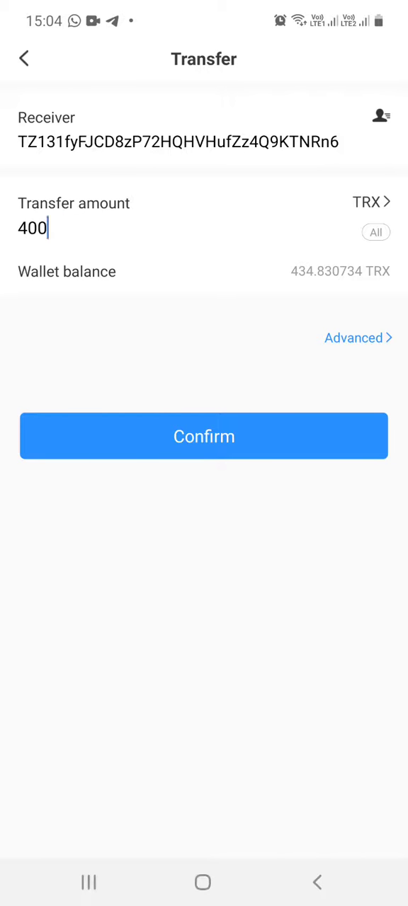